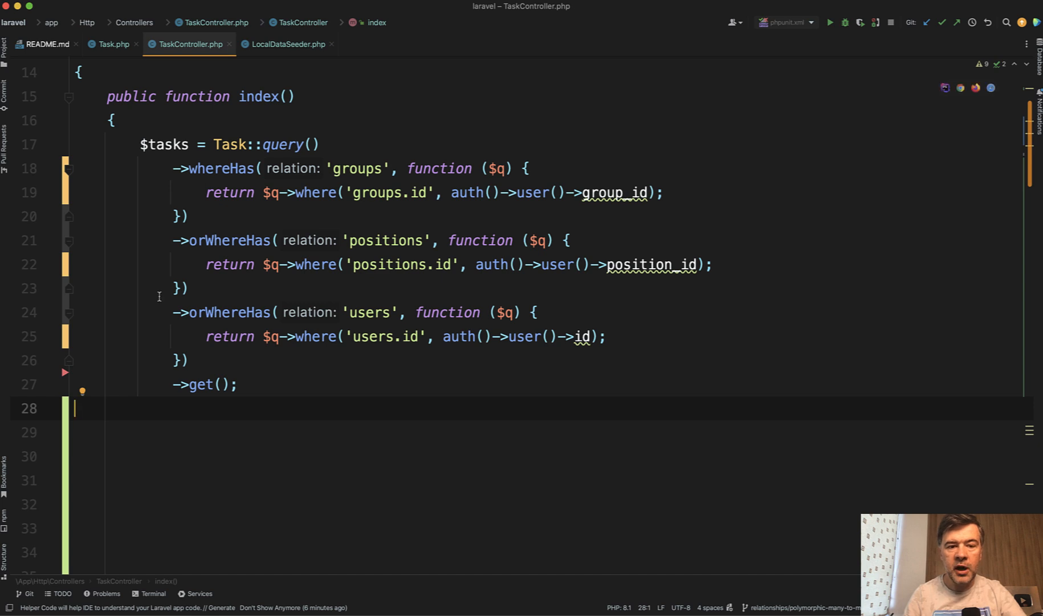
mouse_move(455, 299)
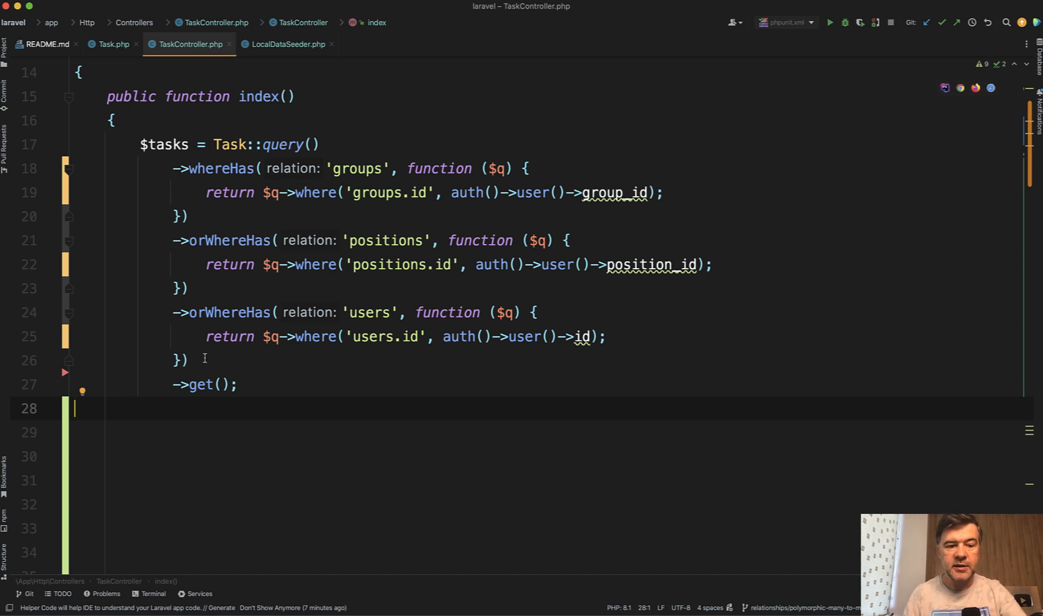
- Chain ->toSql() onto the tasks query, comment out get(), and add dd($tasks);
text(->)
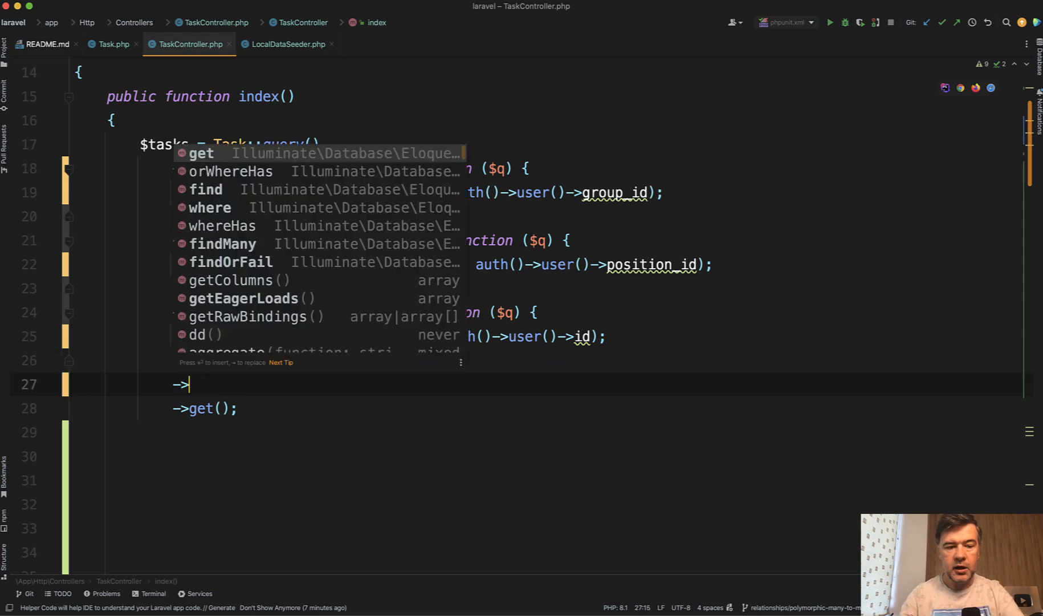
text(toSql();)
click(553, 408)
text(//            )
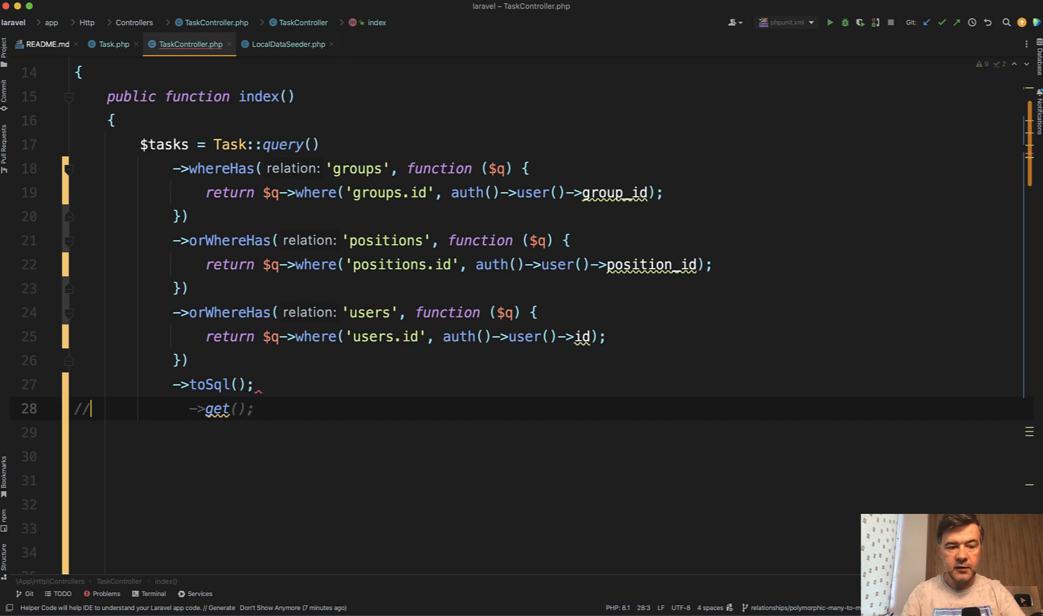
text(dd)
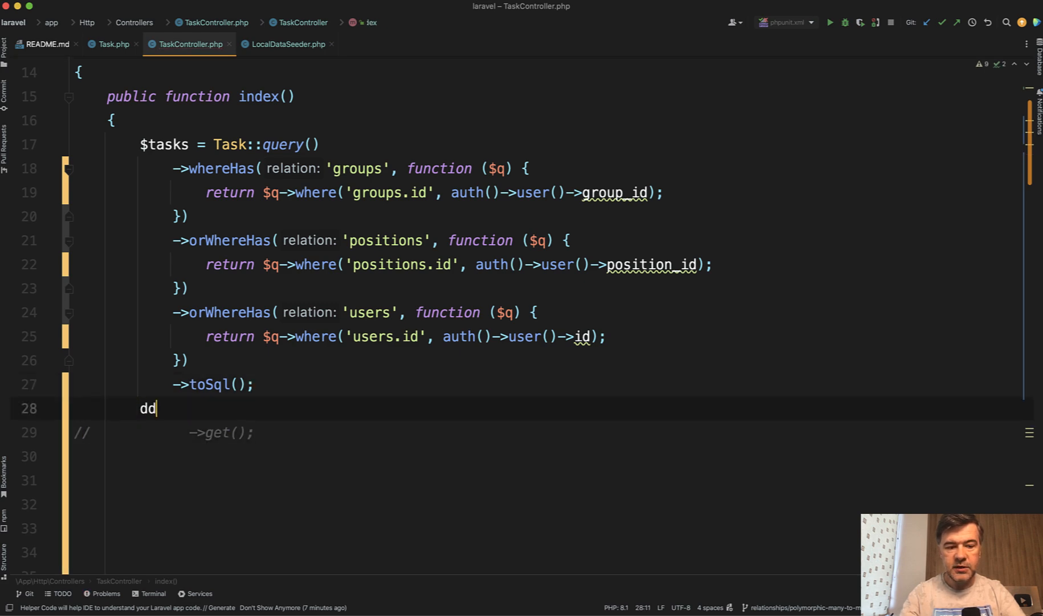
text(($tasks))
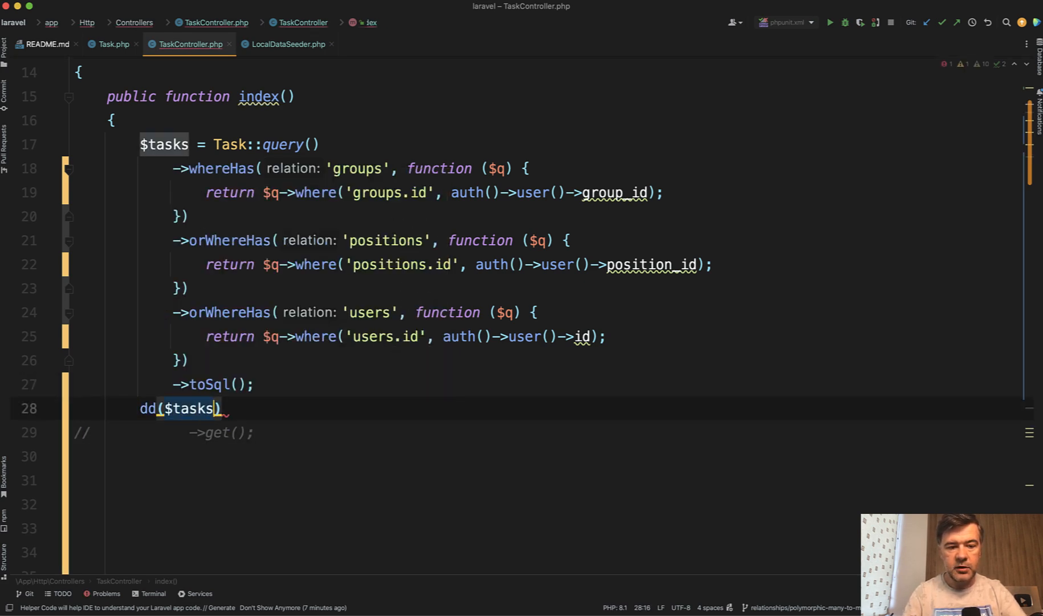
text(;)
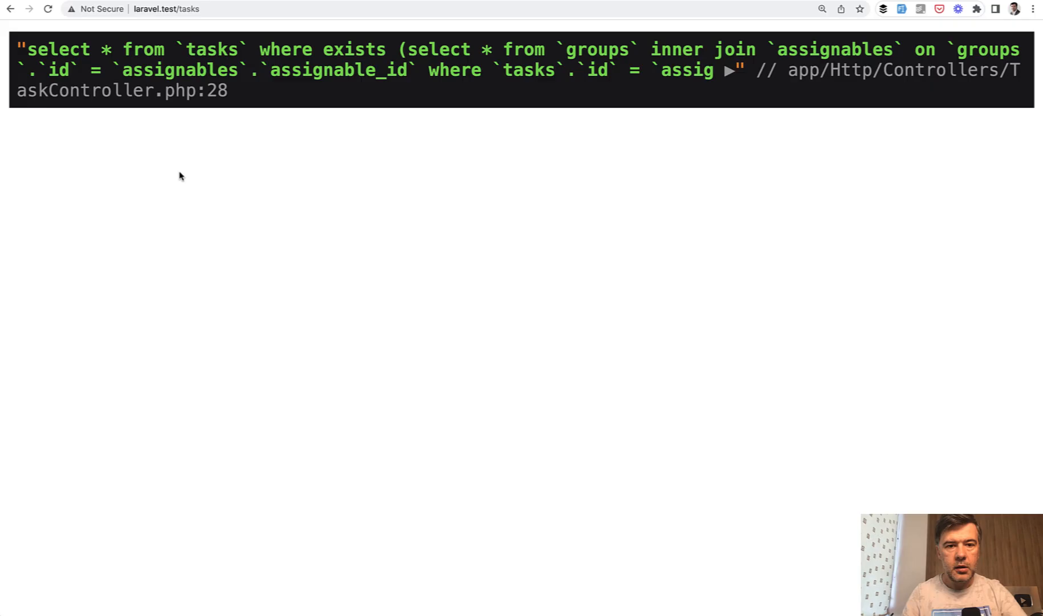
mouse_move(745, 73)
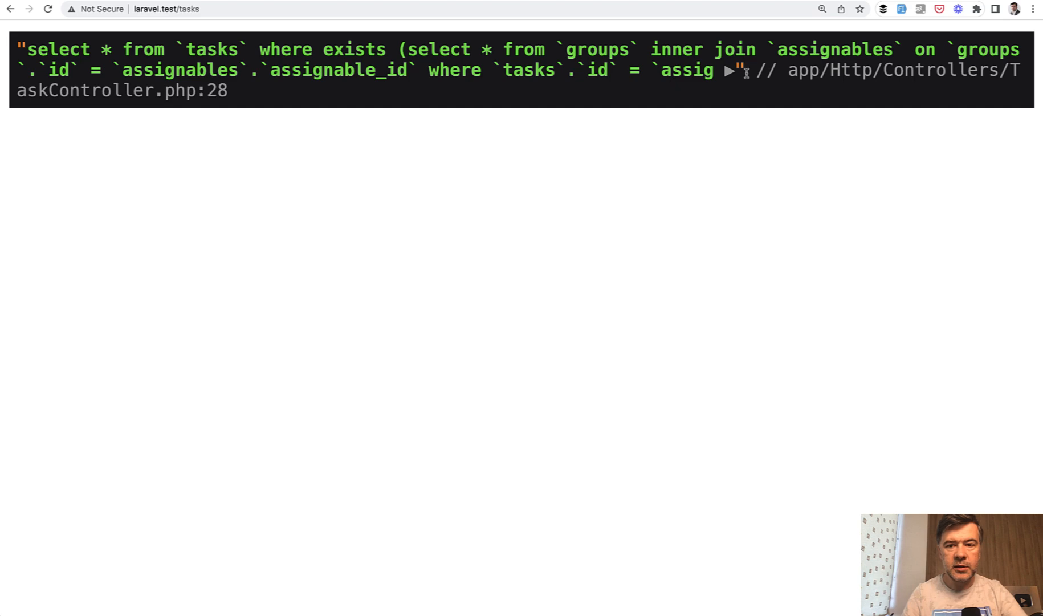
- Expand the truncated dumped SQL string to reveal the full query with placeholders
click(730, 70)
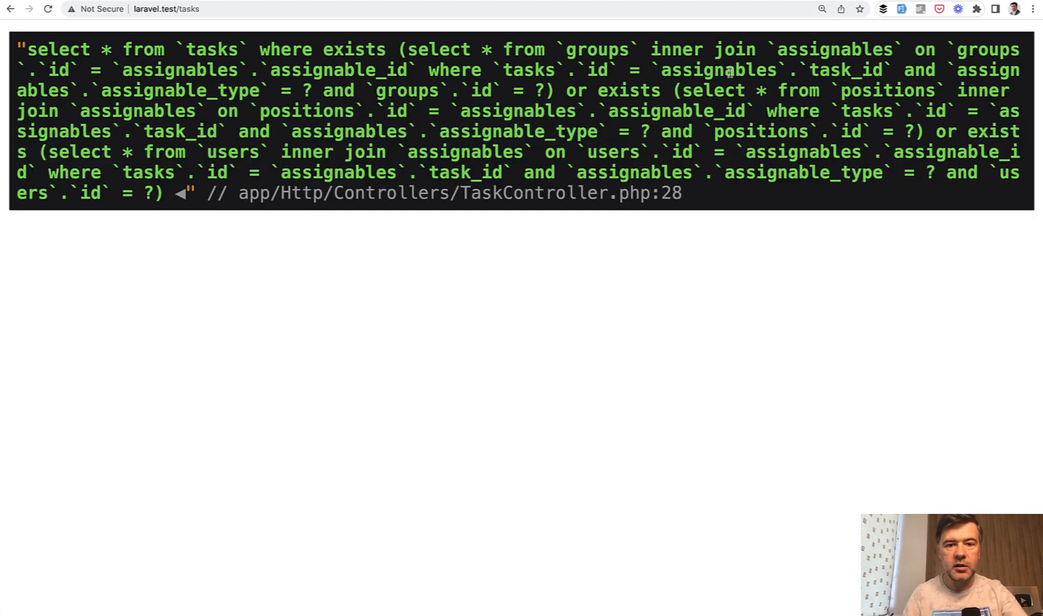
mouse_move(732, 91)
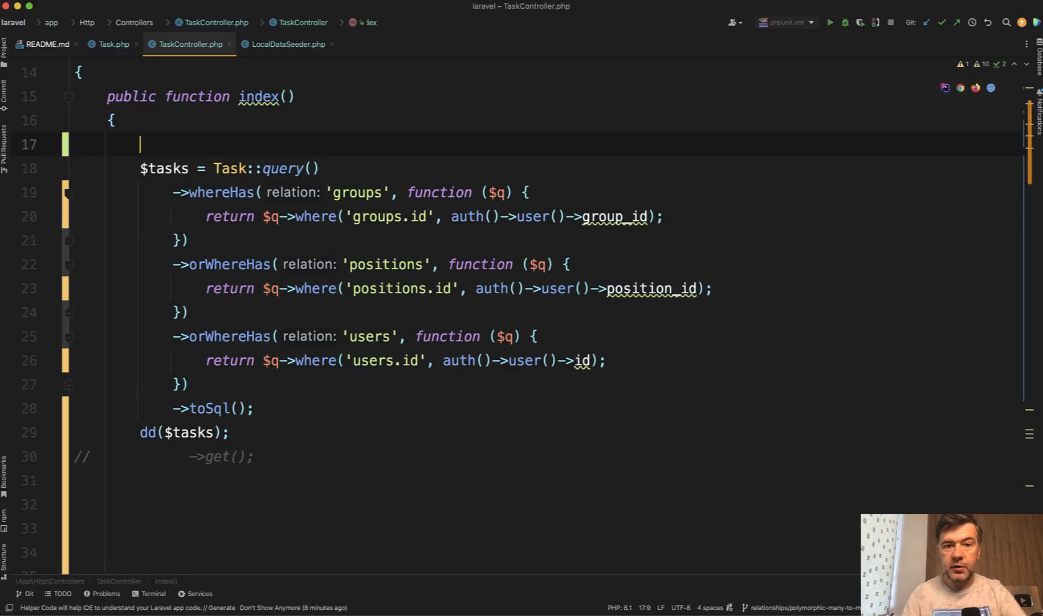
- Add DB::enableQueryLog() before the query and swap toSql() back to get()
text(DB::enableQueryLog();)
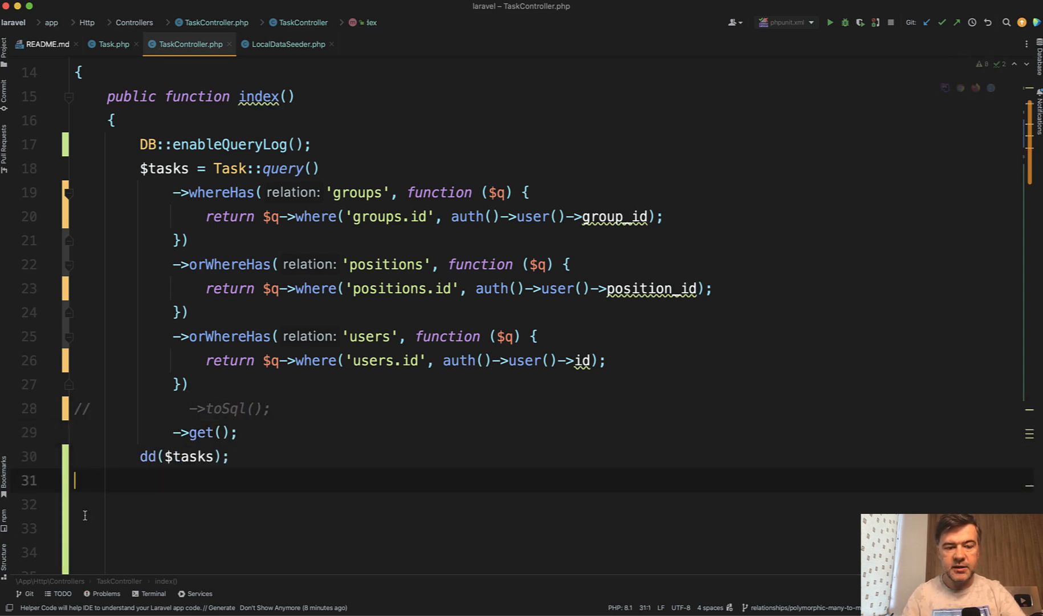
text(DB)
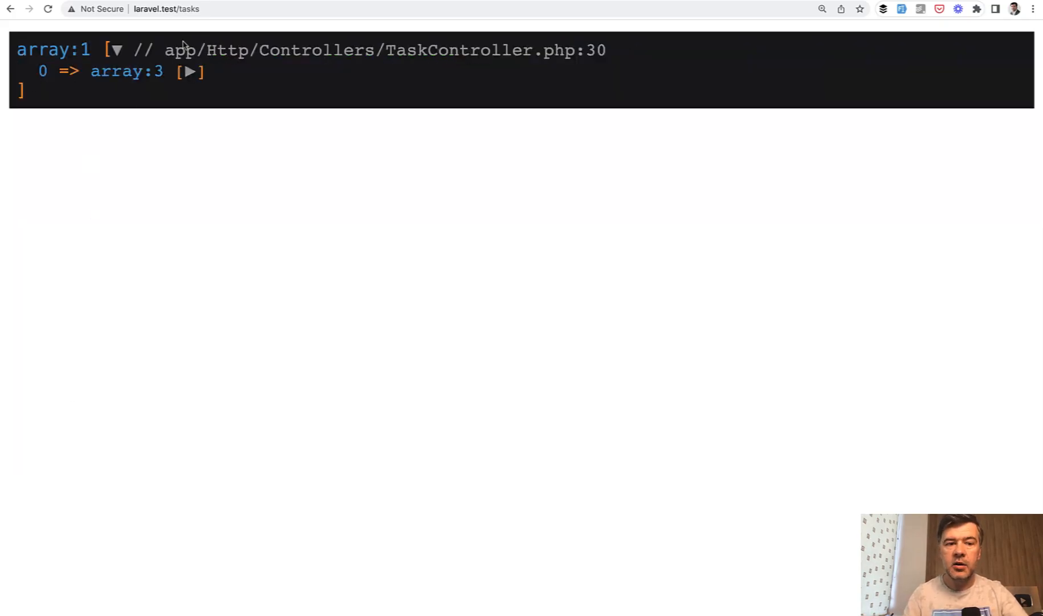
- Expand the logged query entry and its bindings to show the six bound values
click(192, 71)
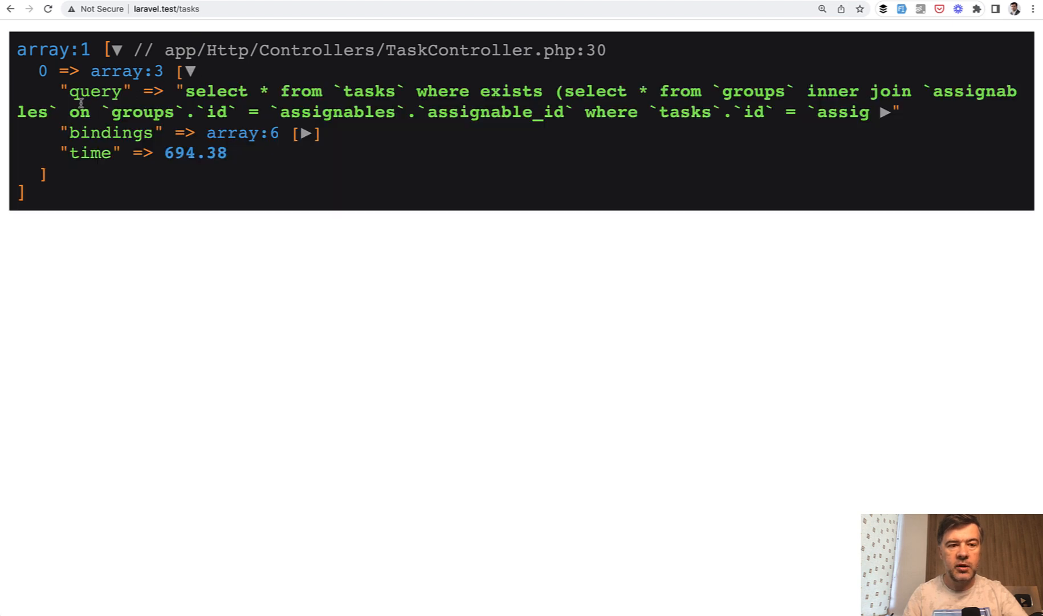
double_click(97, 91)
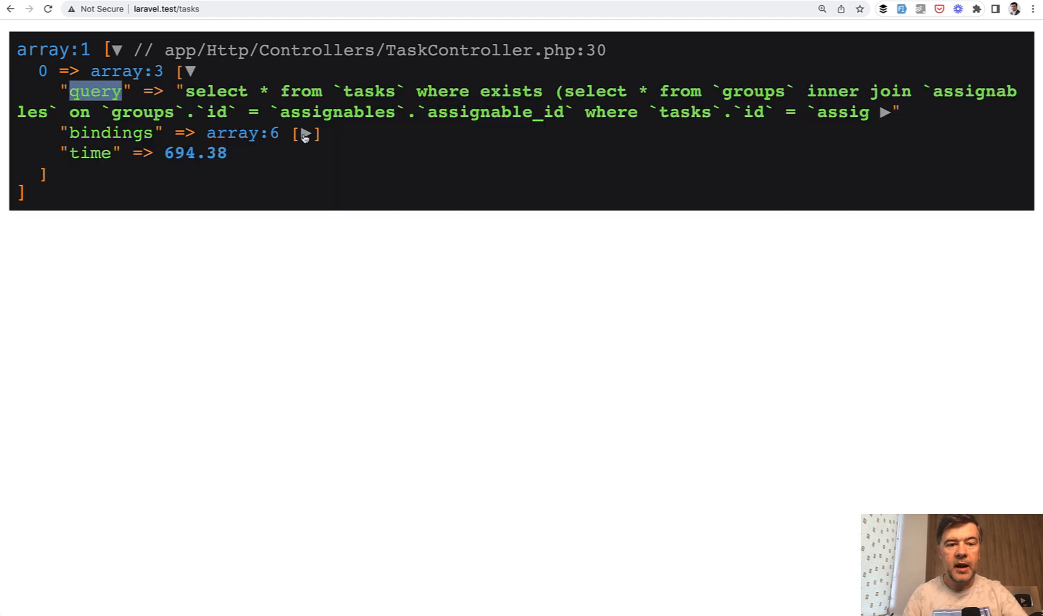
click(302, 133)
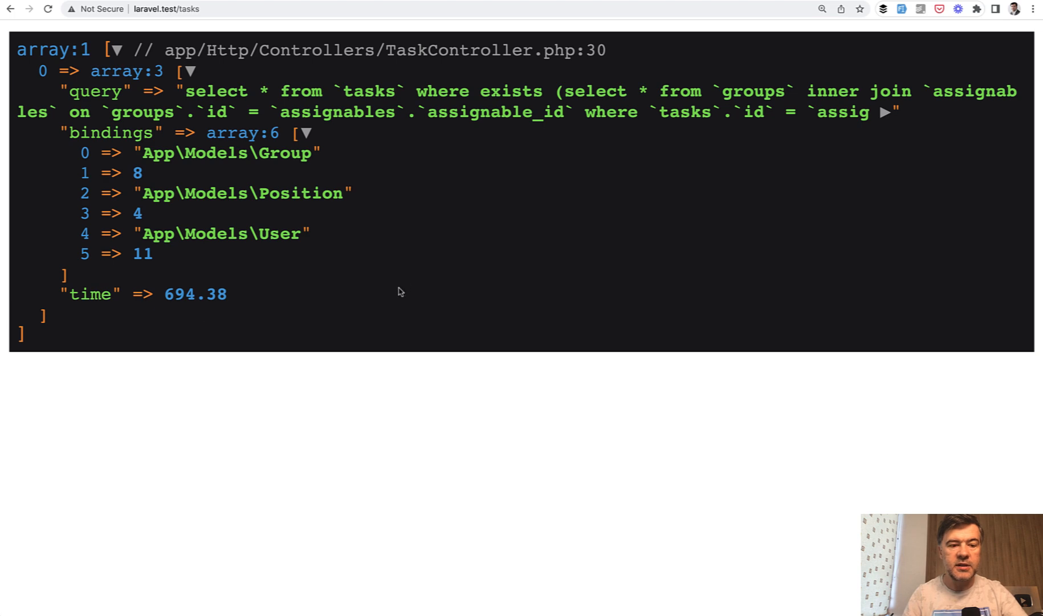
mouse_move(465, 376)
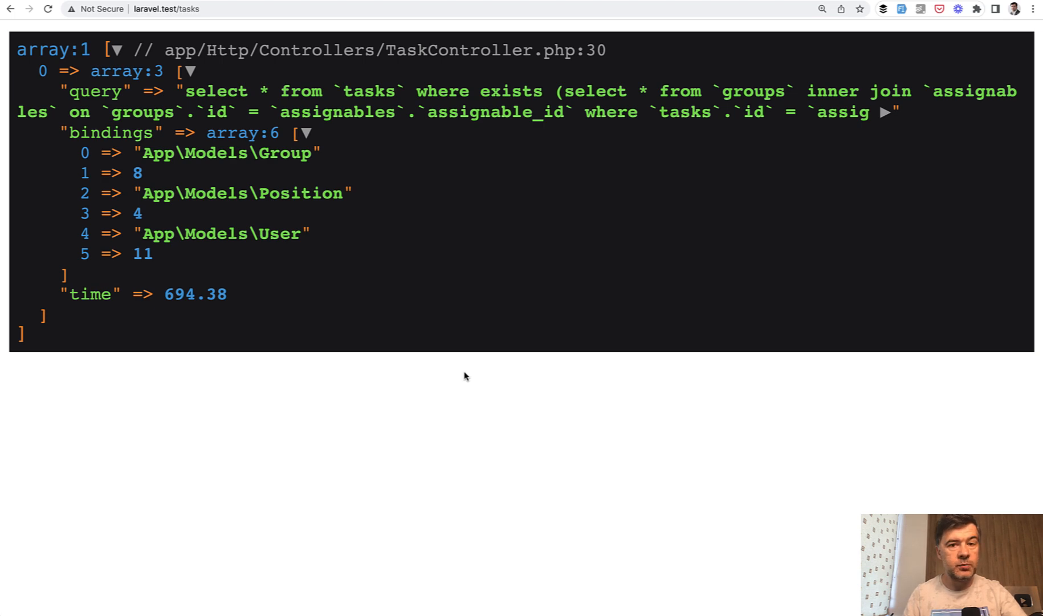
mouse_move(241, 174)
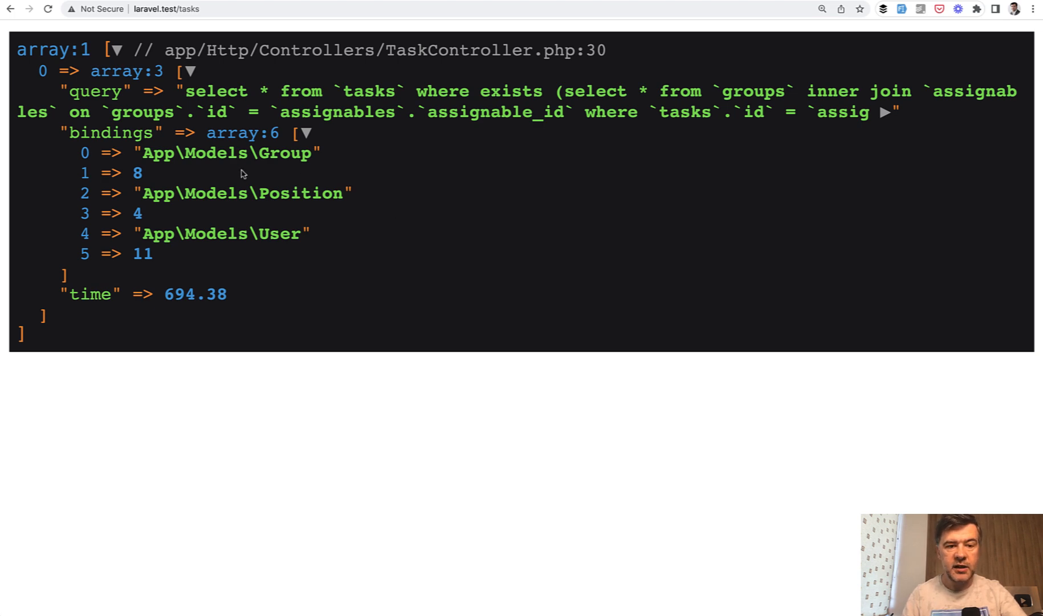
drag(153, 153, 153, 254)
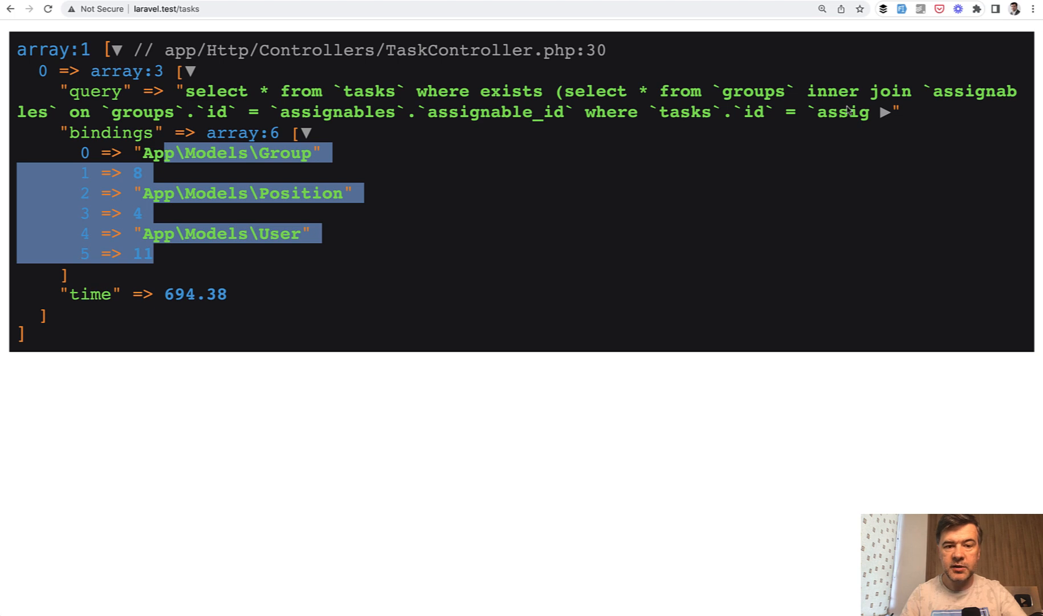
- Expand the query string and compare a placeholder with the bound value App\Models\Group
click(886, 112)
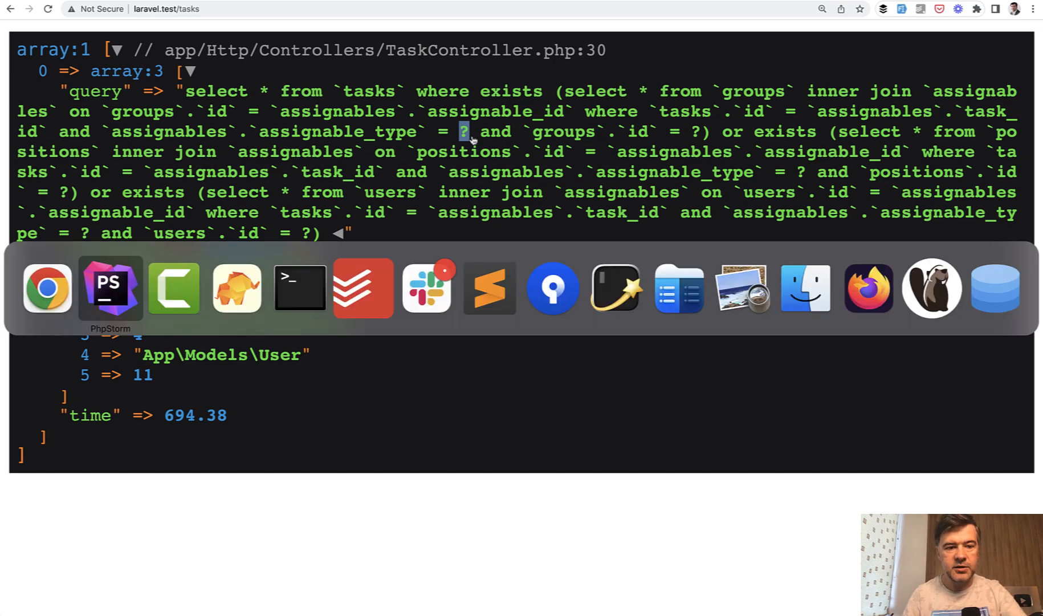
click(111, 288)
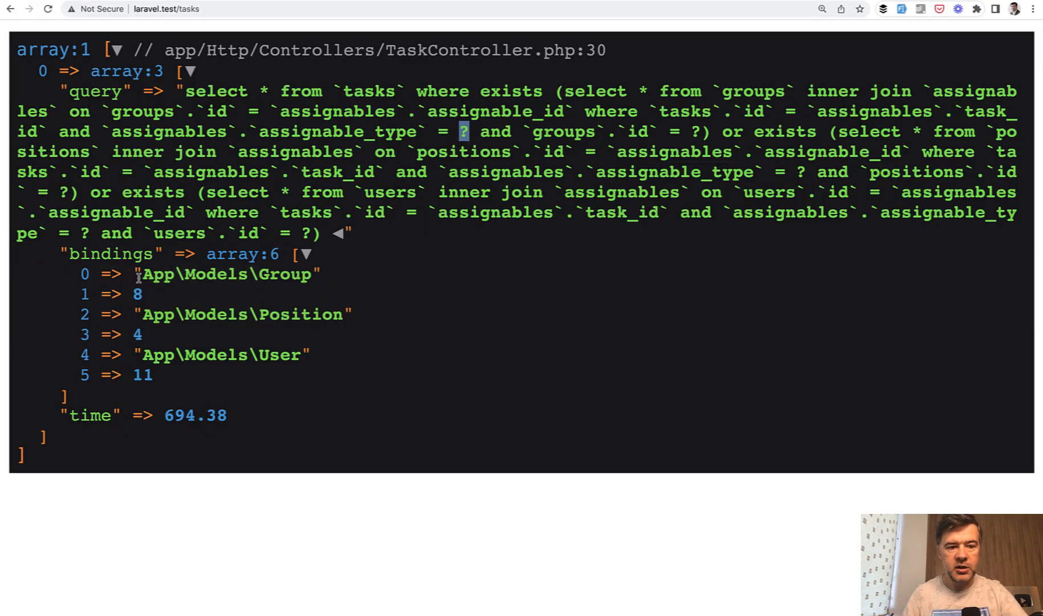
double_click(195, 273)
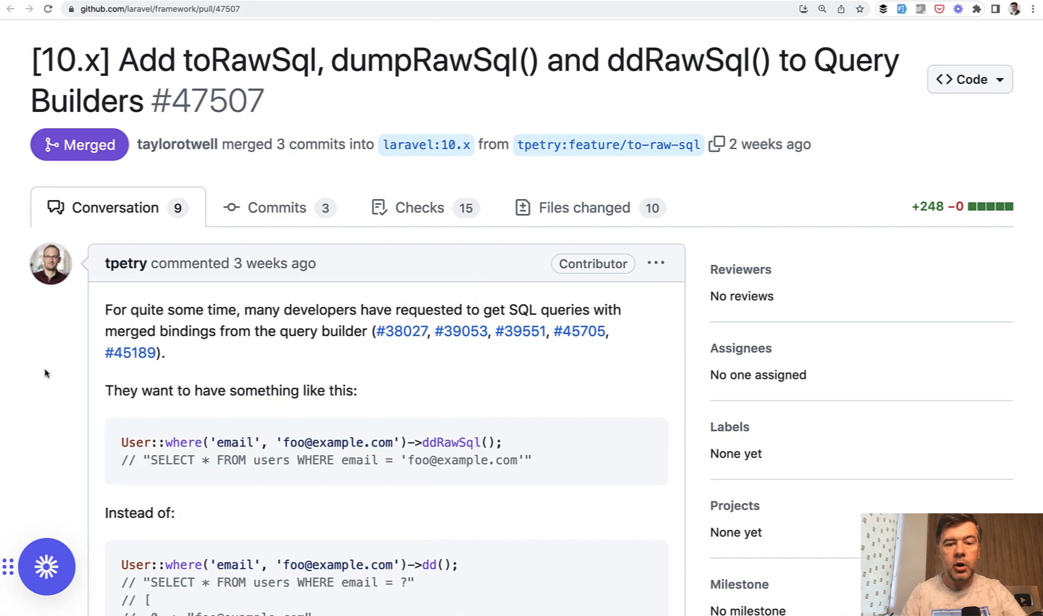
- Scroll through pull request #47507's description of toRawSql, dumpRawSql() and ddRawSql()
scroll(down, 3)
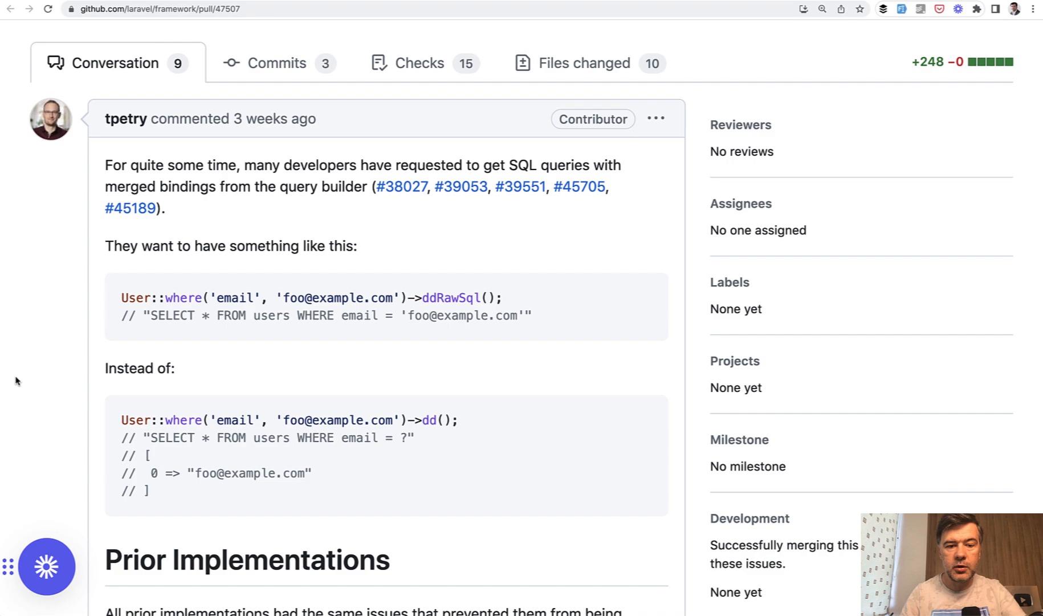
scroll(down, 3)
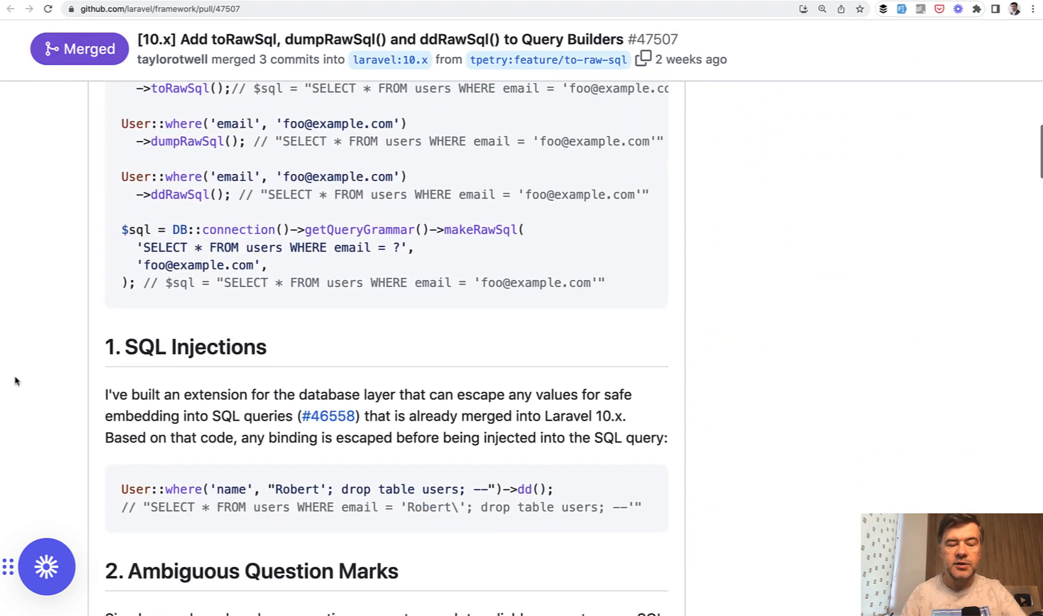
scroll(down, 3)
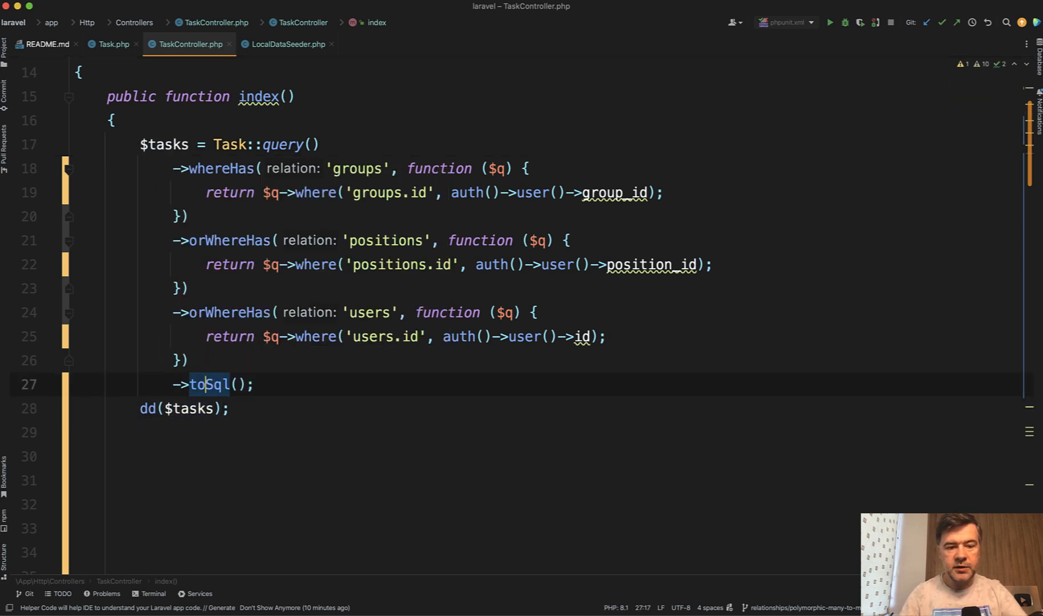
- Change ->toSql() to ->toRawSql() on line 27 of TaskController.php
text(R)
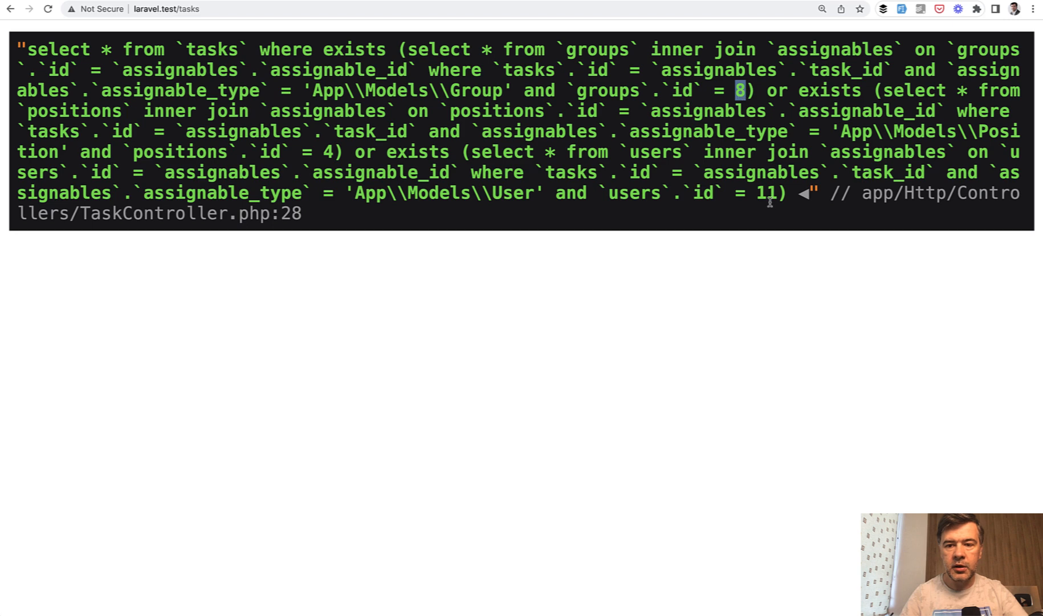
- Select the inline group id value 8 in the dumped raw SQL
double_click(767, 193)
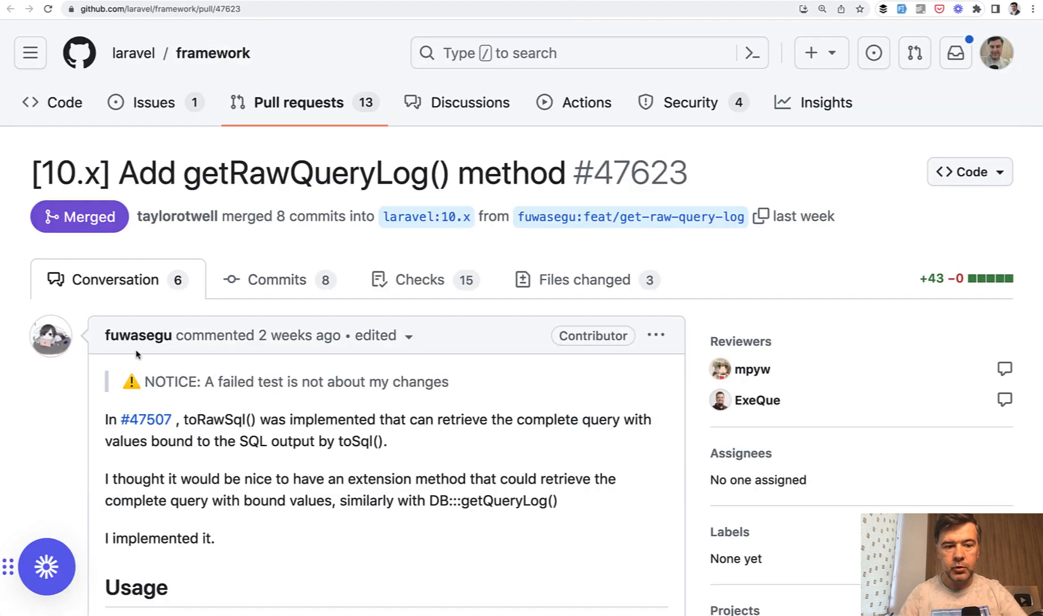
mouse_move(60, 438)
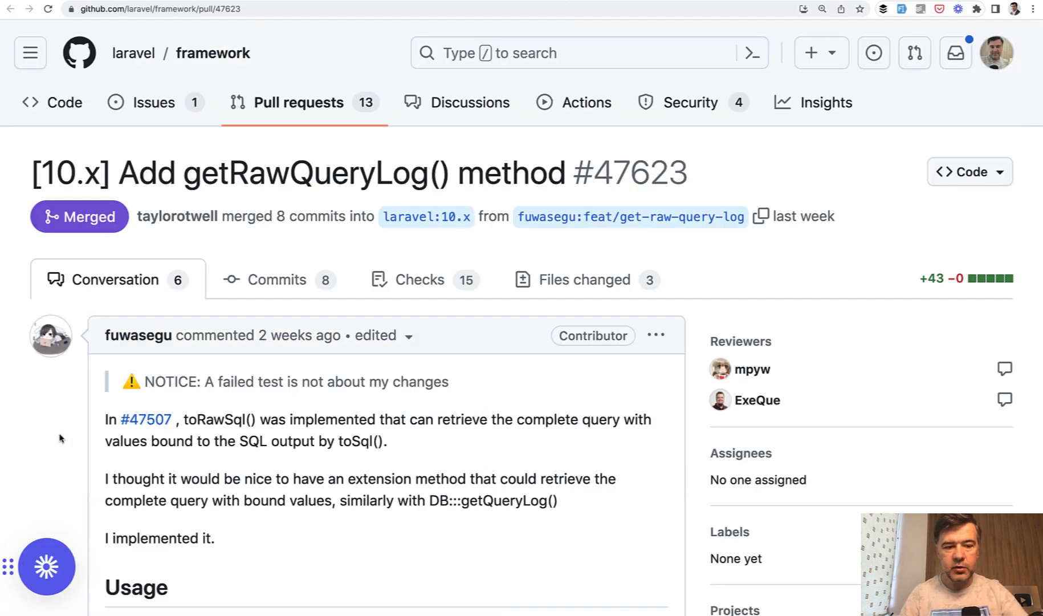
- Scroll down through pull request #47623's getRawQueryLog() description
scroll(down, 3)
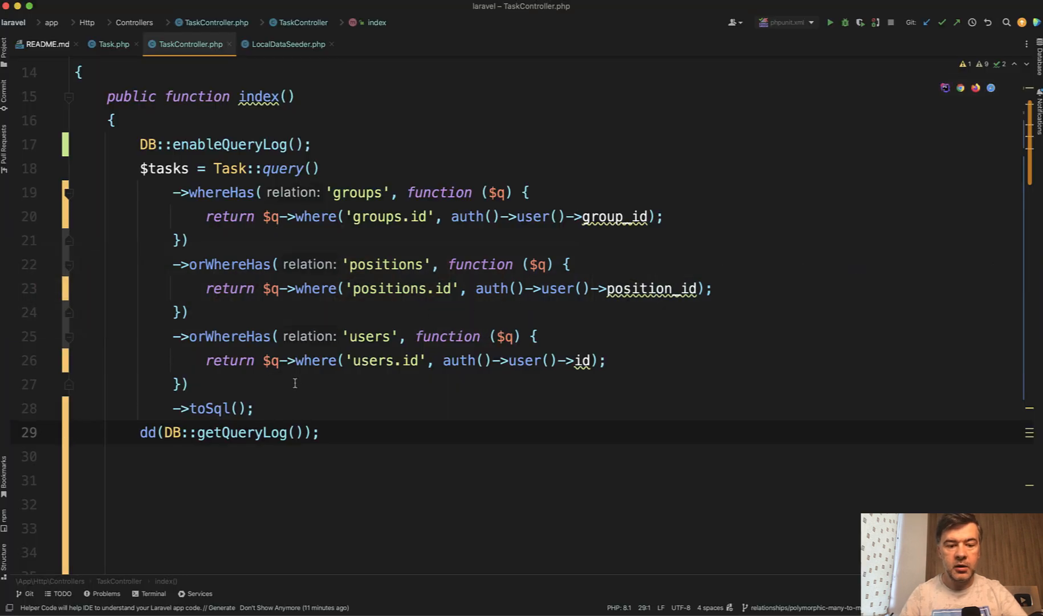
- Rename getQueryLog to getRawQueryLog on line 29 of TaskController
double_click(240, 432)
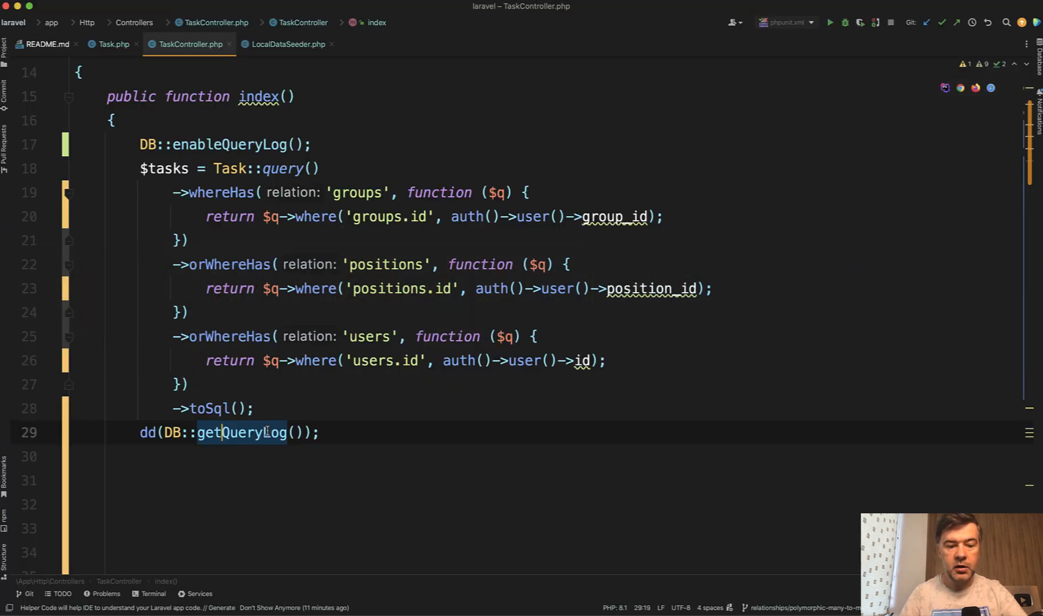
text(R)
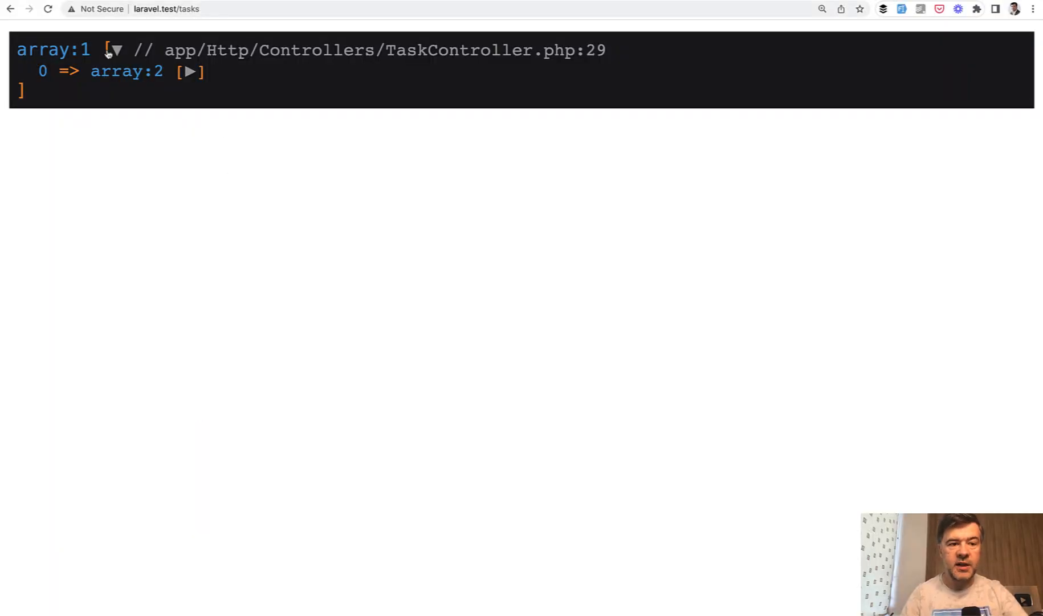
- Expand the single query-log entry to show its raw_query string and timing
click(189, 71)
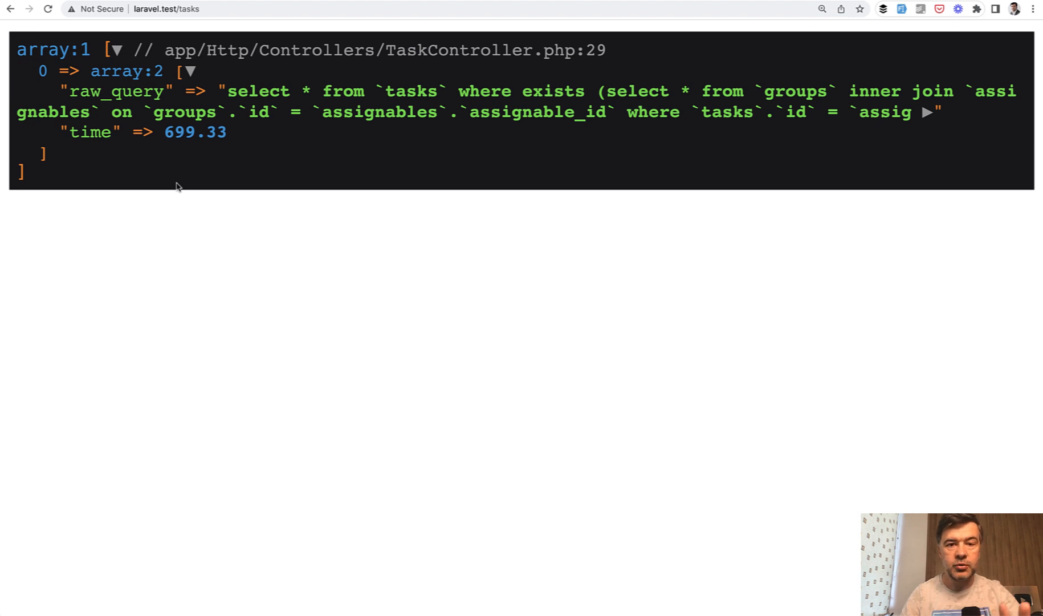
mouse_move(94, 144)
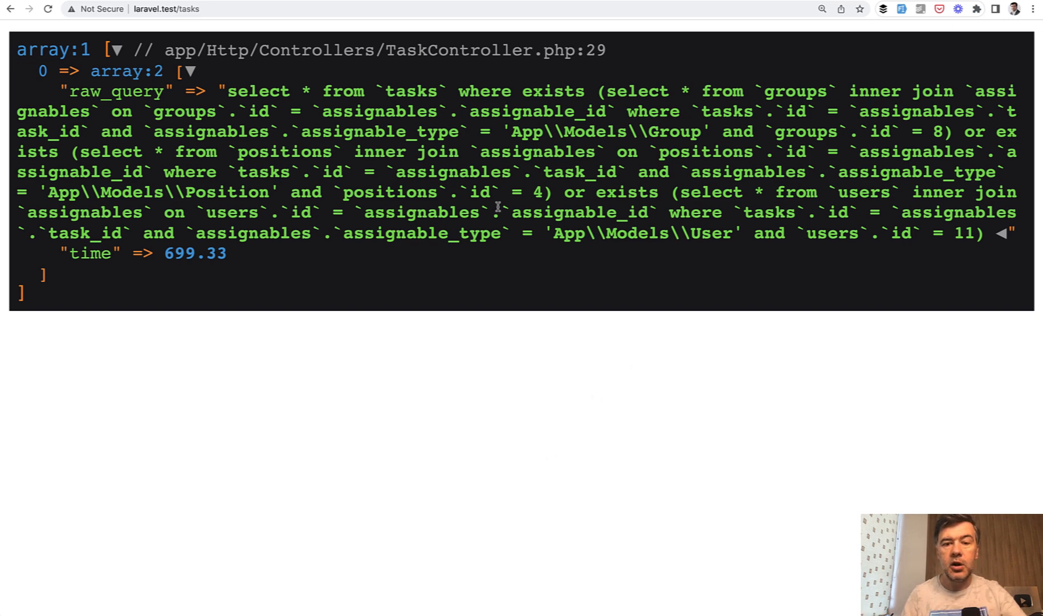
mouse_move(569, 402)
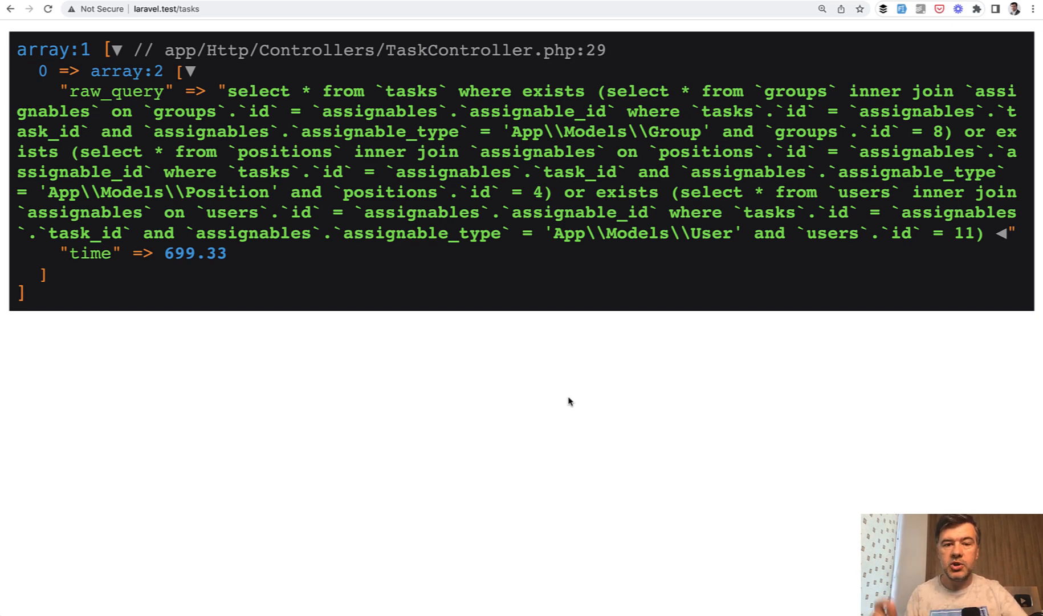
mouse_move(551, 394)
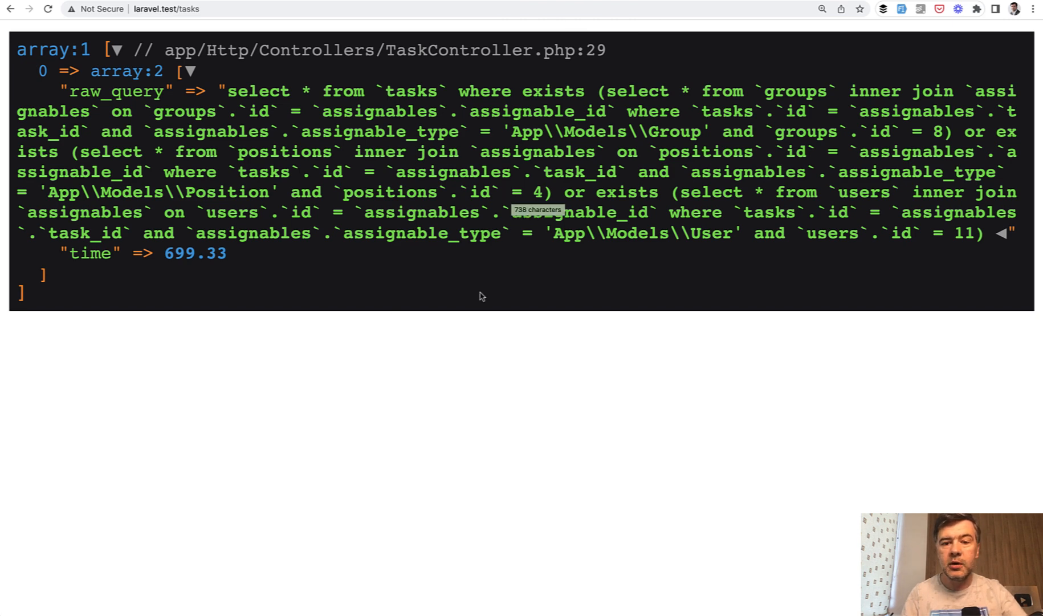
mouse_move(476, 305)
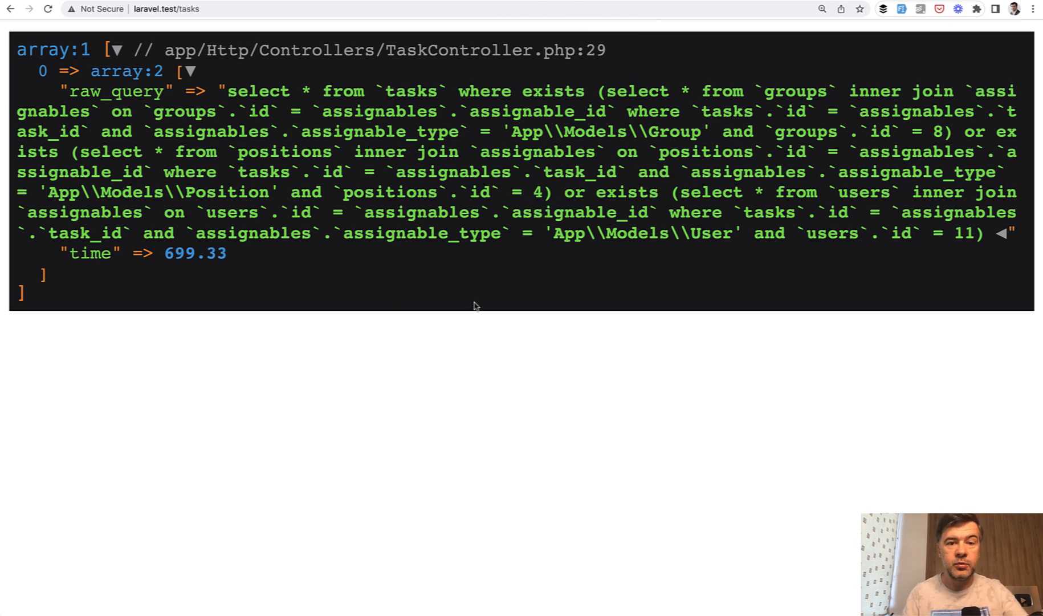